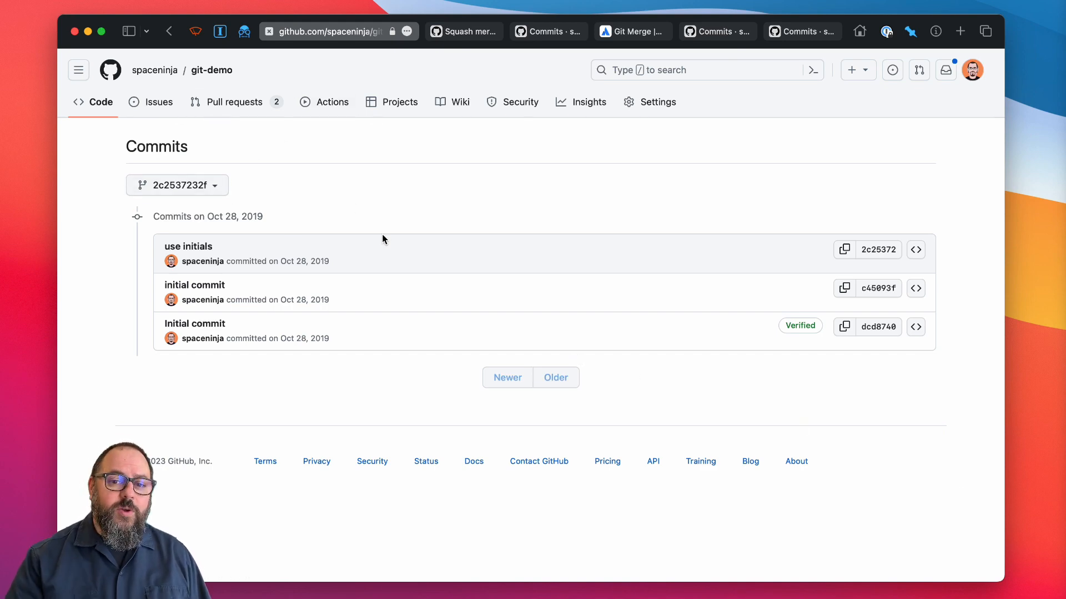
pyautogui.moveTo(428, 311)
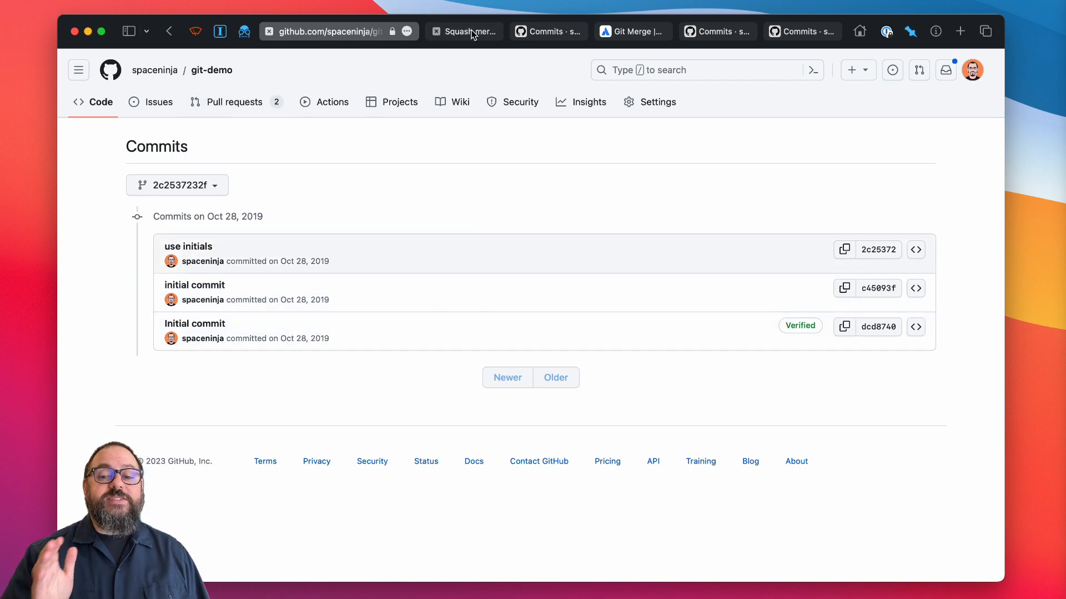
# Step: Switch to the 'Squash merge demo' pull request and scroll down to its ten commits
pyautogui.click(465, 31)
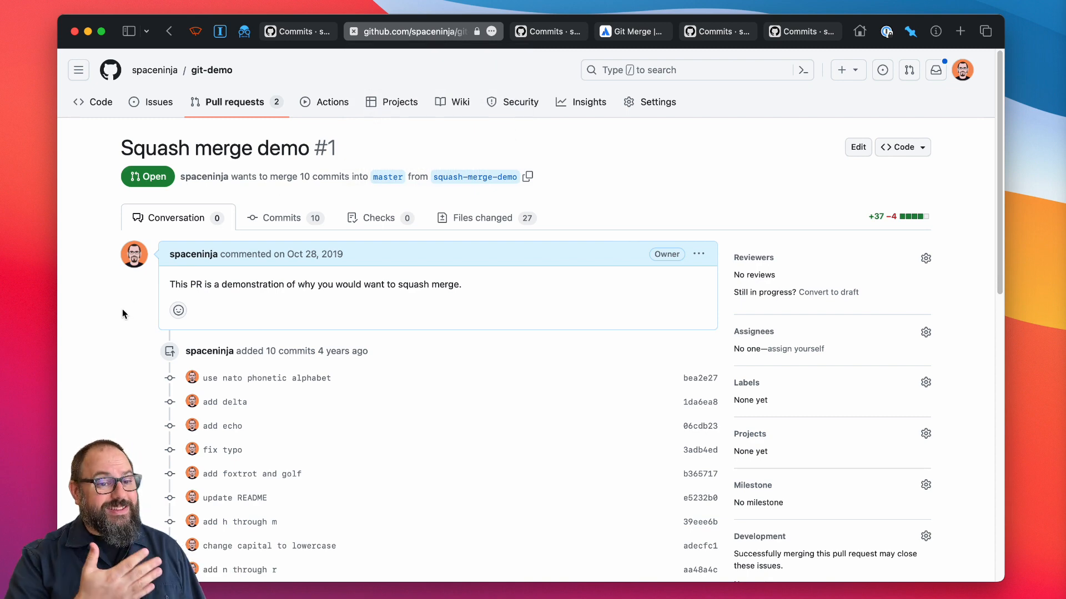
pyautogui.scroll(-3)
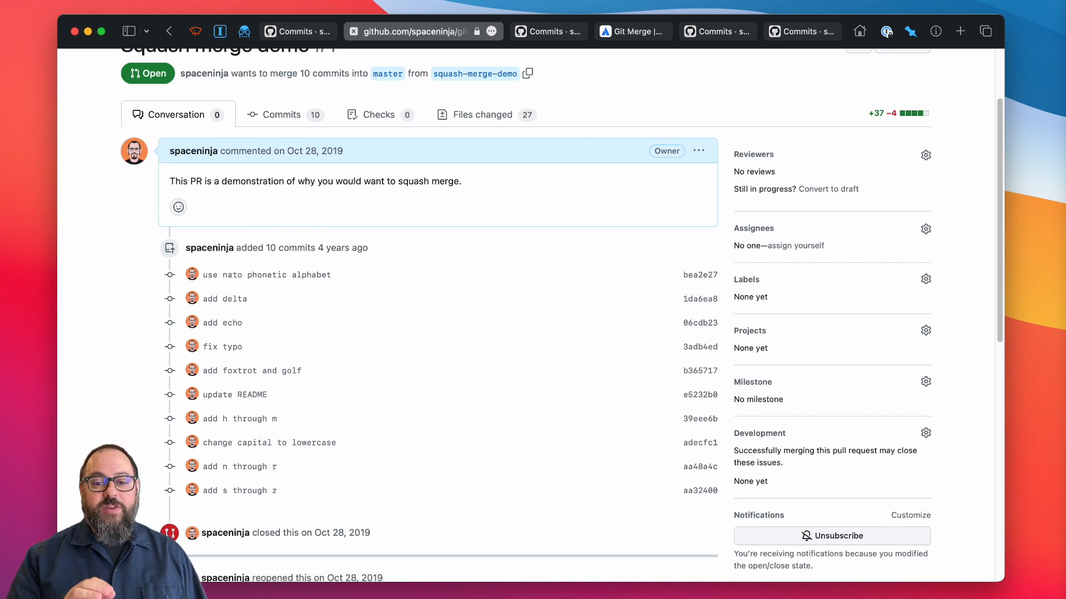
pyautogui.moveTo(944, 373)
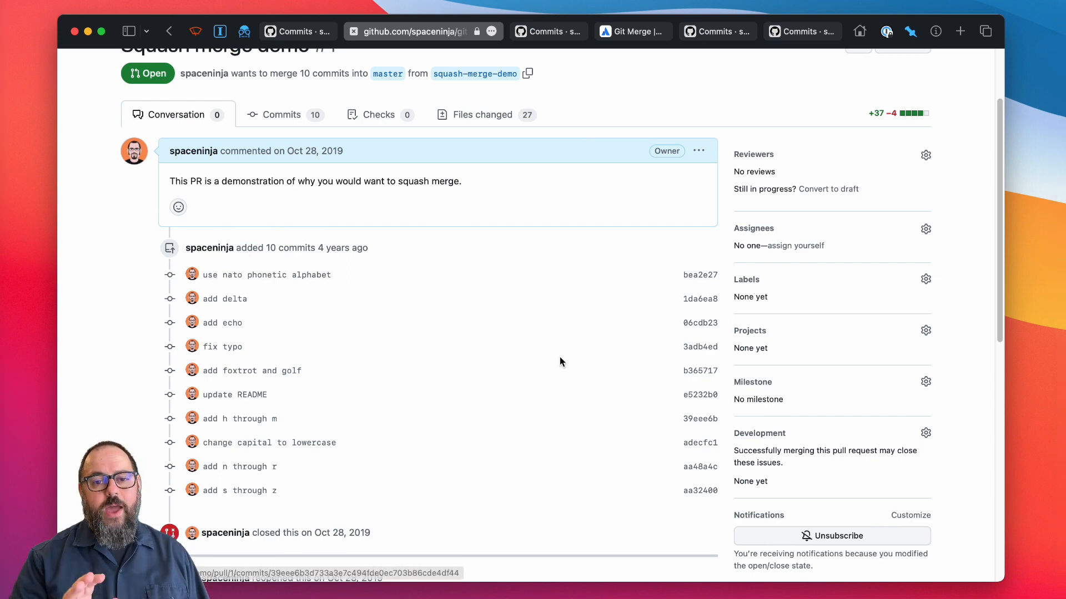
# Step: Reveal the merge options: merge commit, squash and merge, and rebase and merge
pyautogui.scroll(-3)
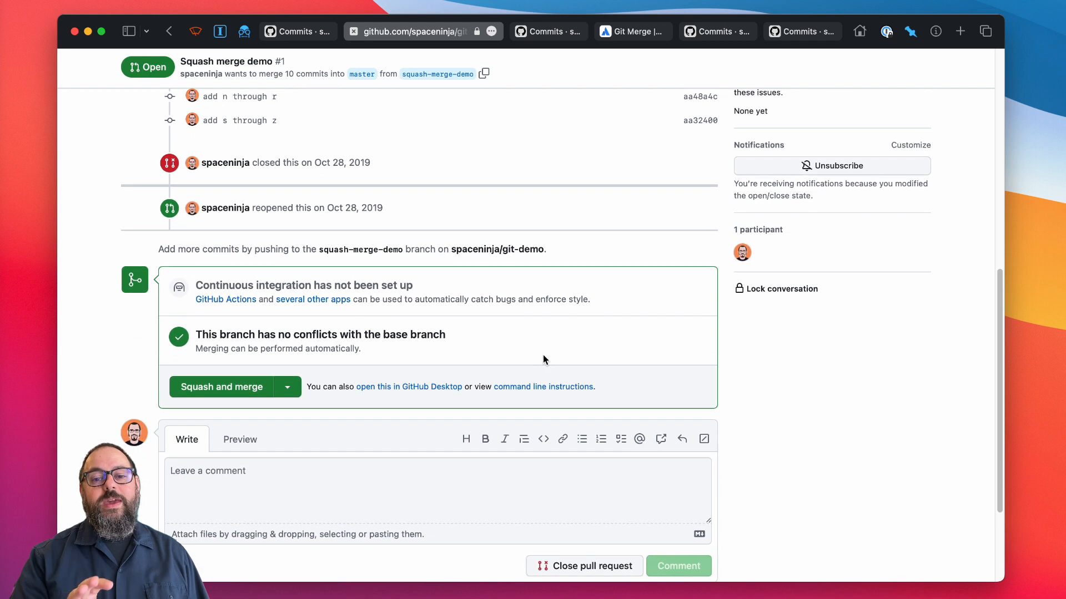
pyautogui.moveTo(287, 387)
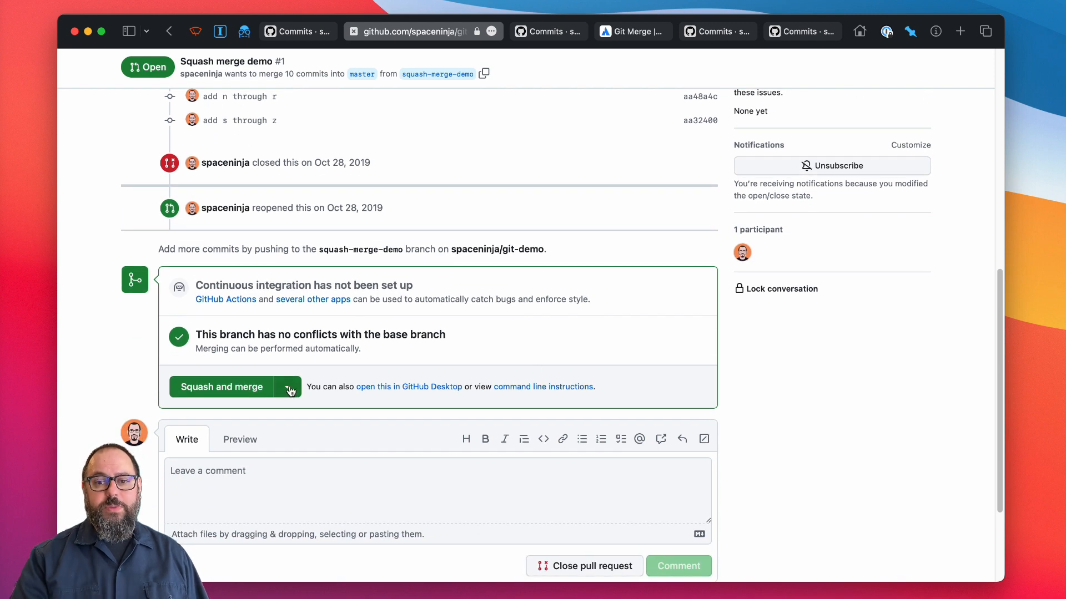
pyautogui.click(286, 387)
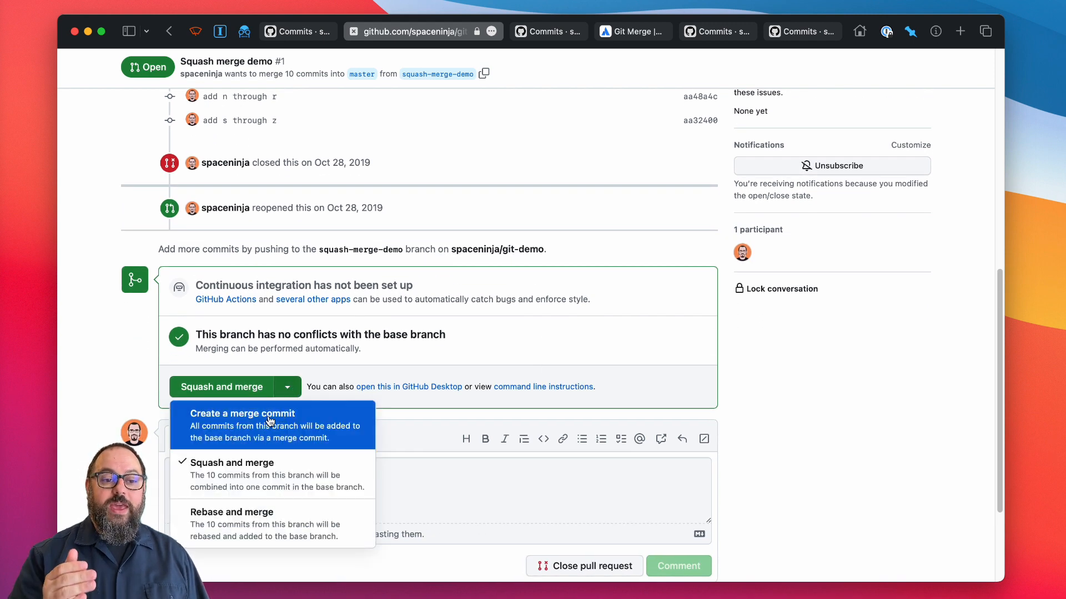
pyautogui.moveTo(320, 524)
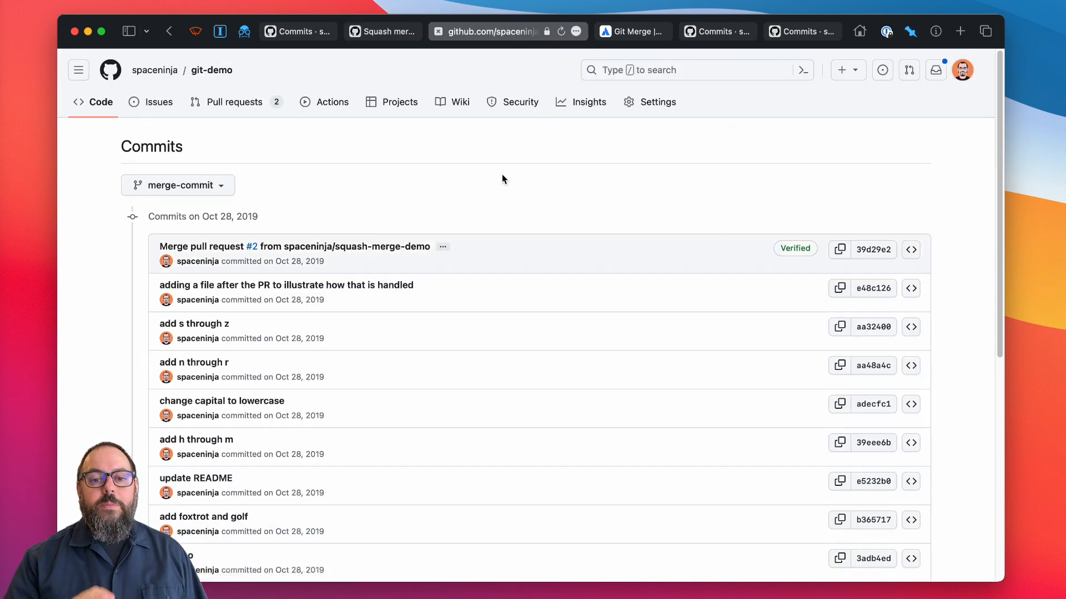
pyautogui.moveTo(476, 194)
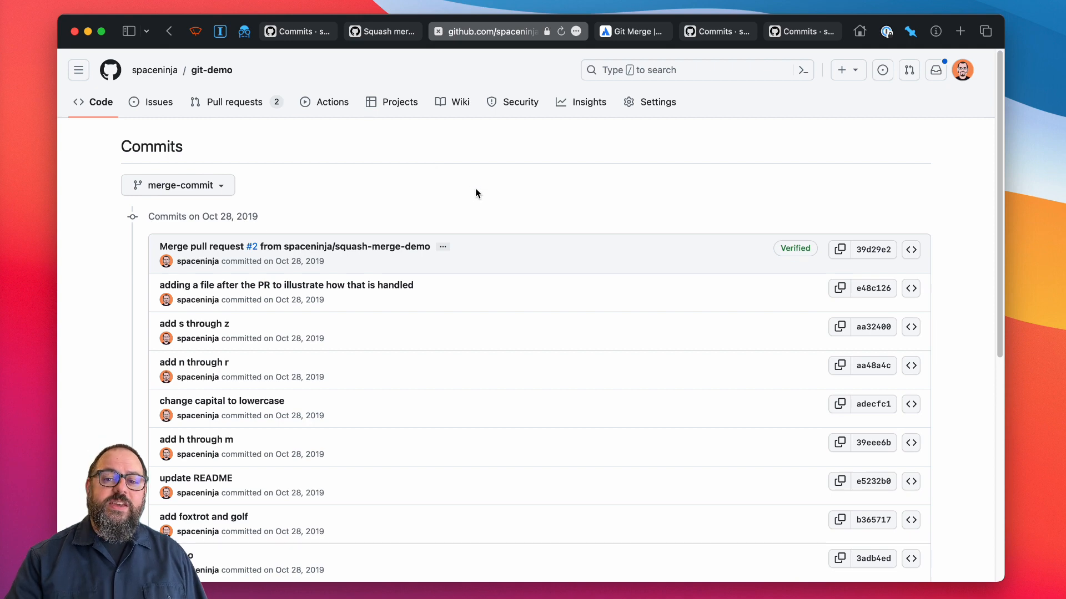
pyautogui.moveTo(494, 330)
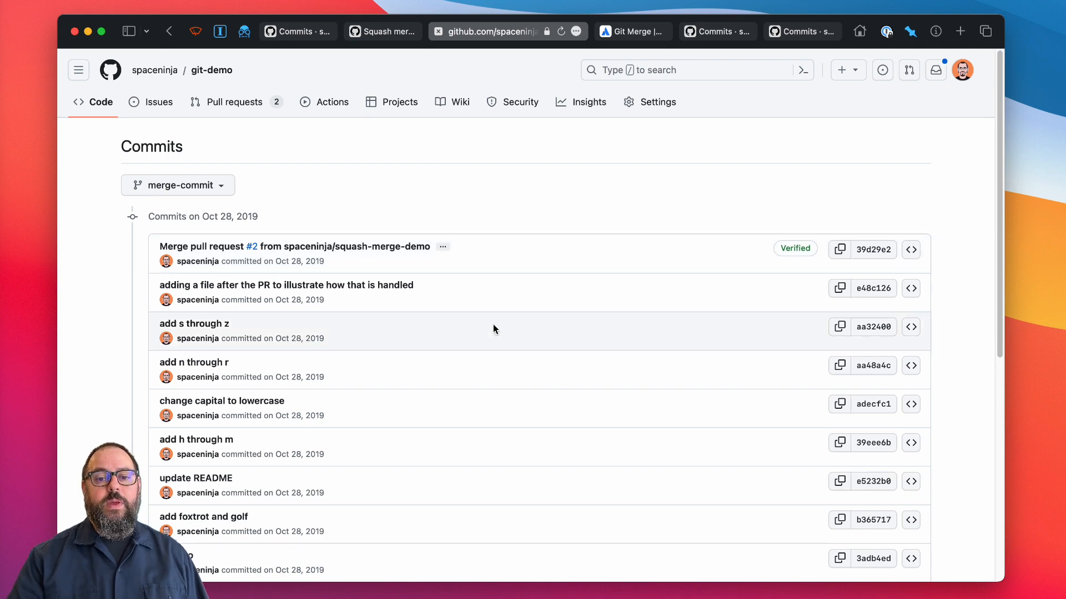
pyautogui.moveTo(502, 483)
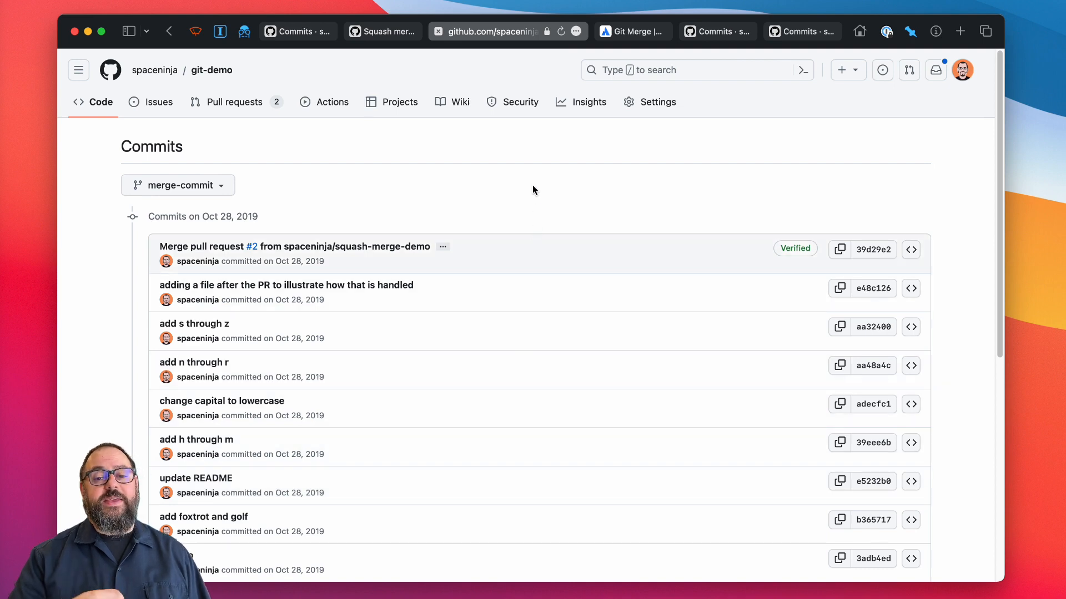
pyautogui.moveTo(541, 197)
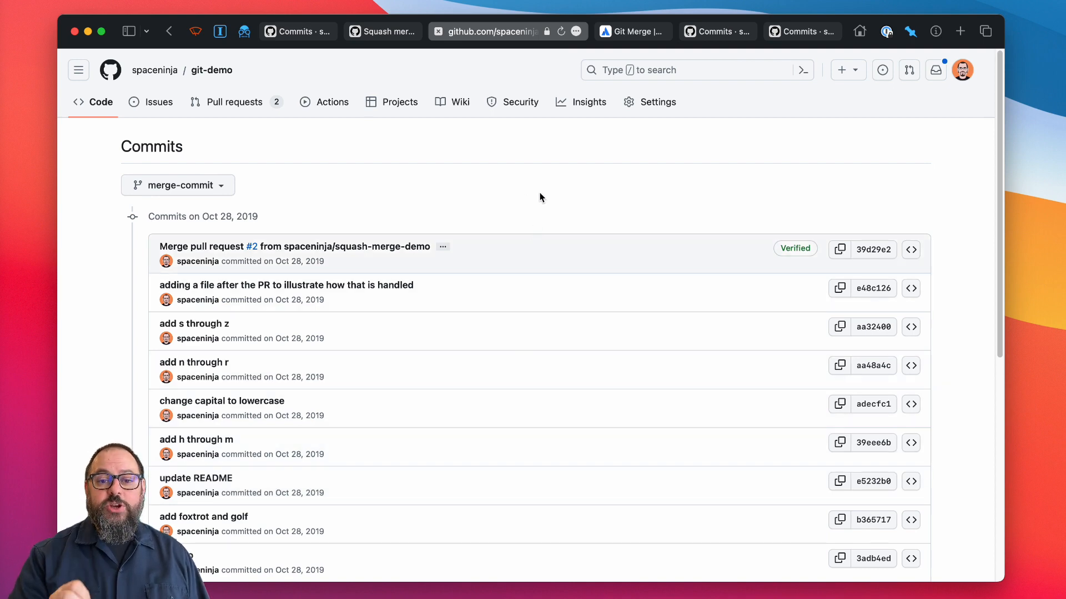
pyautogui.moveTo(494, 298)
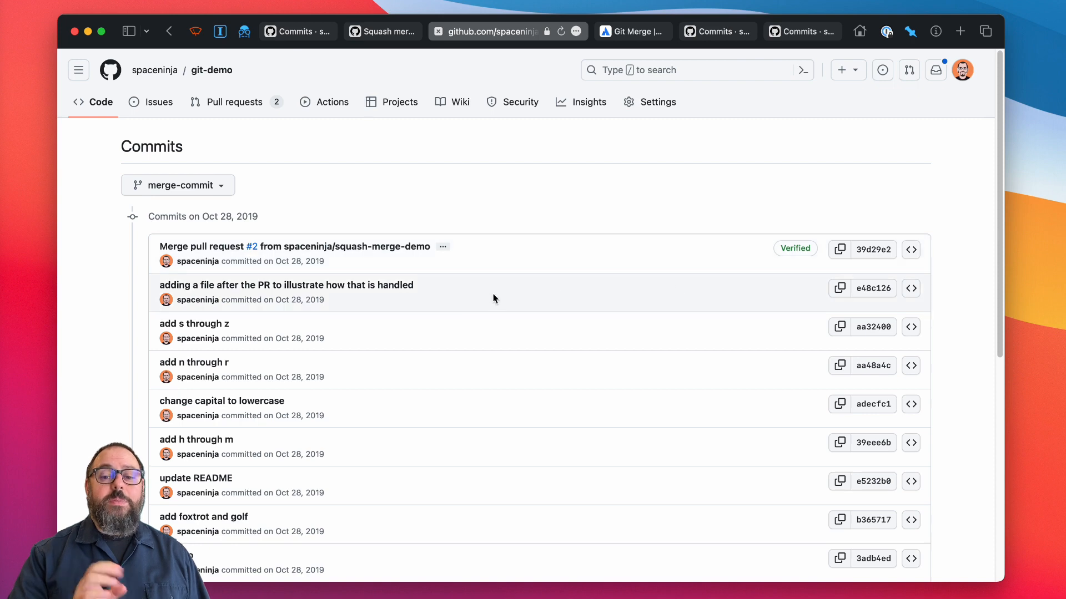
pyautogui.moveTo(544, 300)
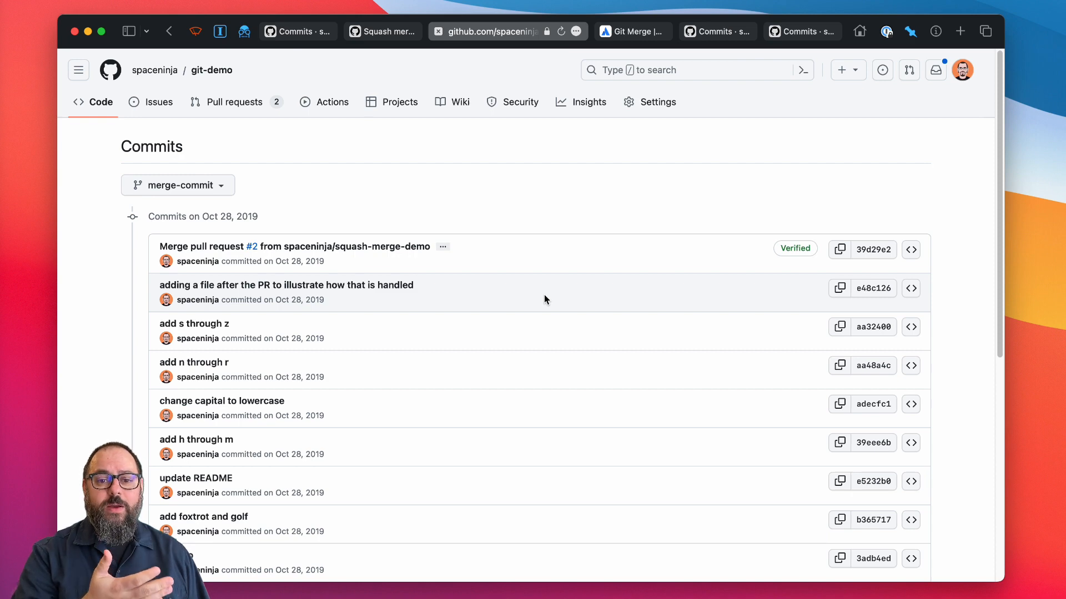
pyautogui.moveTo(393, 303)
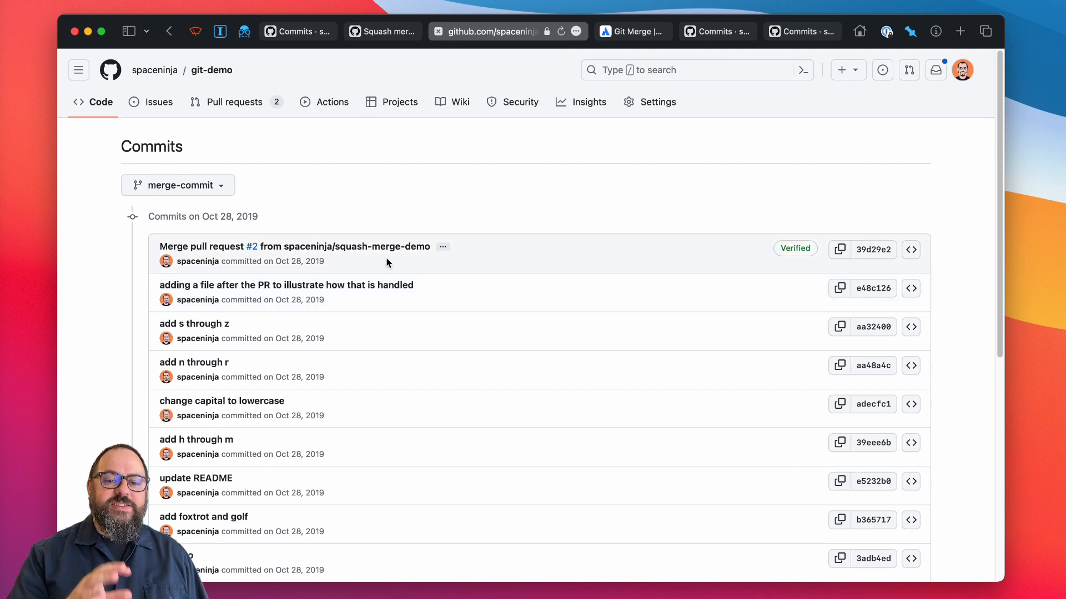
pyautogui.moveTo(346, 246)
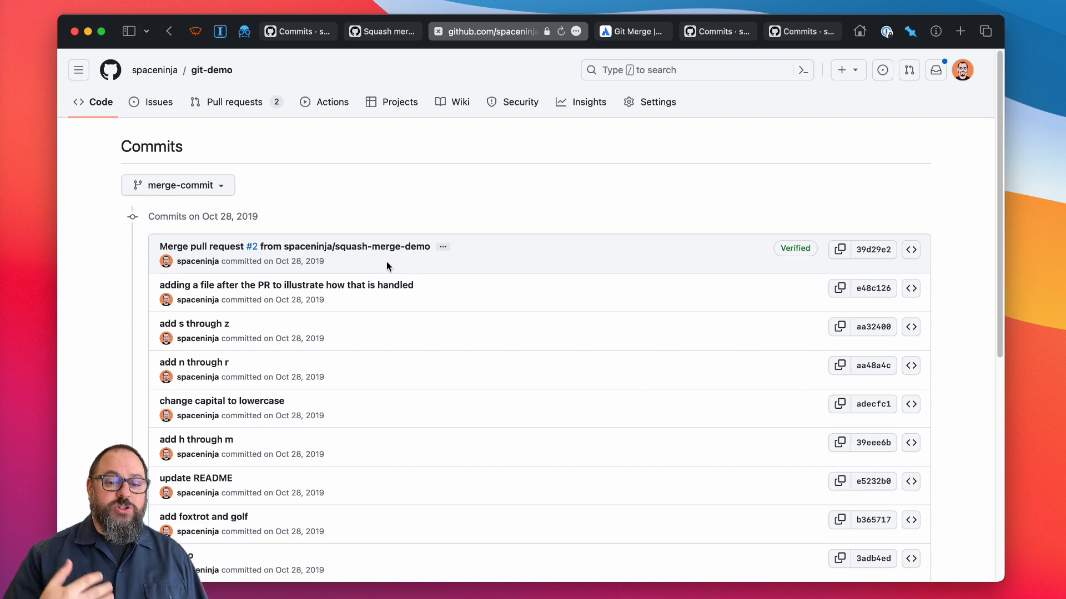
# Step: Scroll down through the branch's commit history list
pyautogui.scroll(-3)
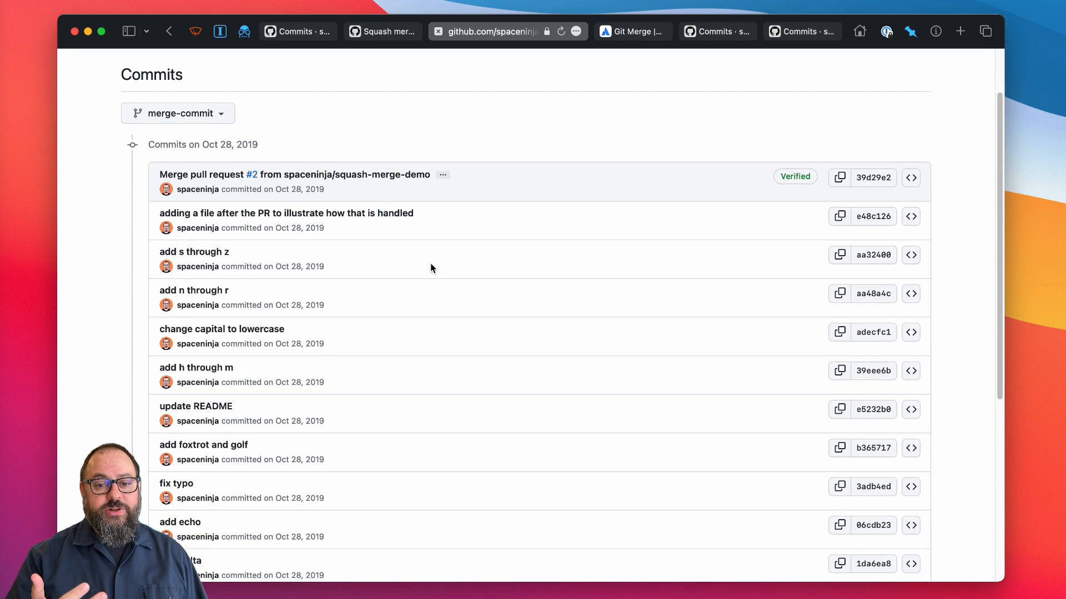
pyautogui.scroll(-3)
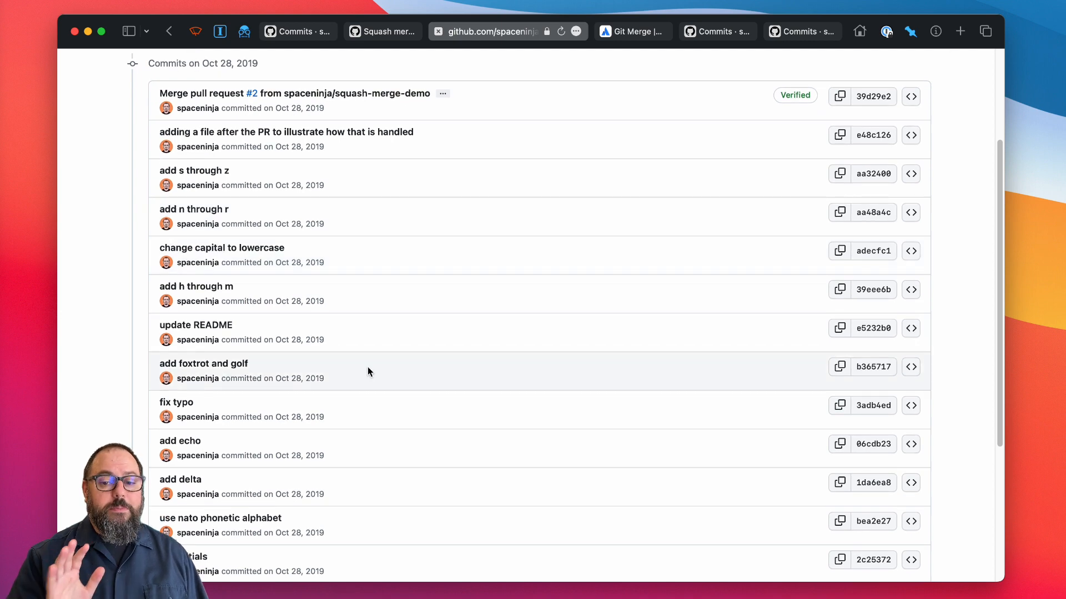
pyautogui.scroll(-3)
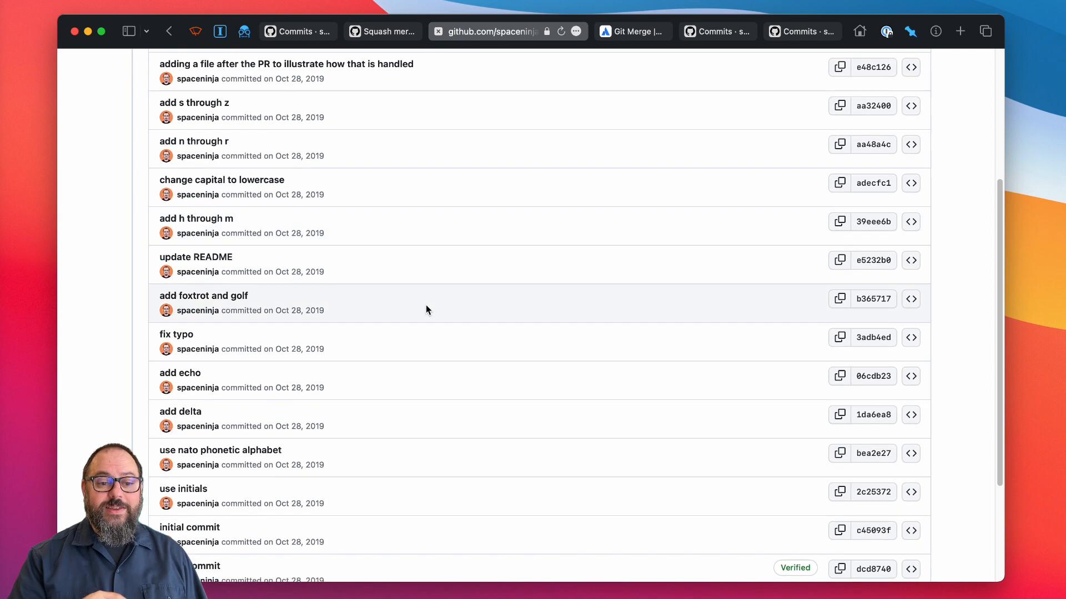
pyautogui.scroll(-3)
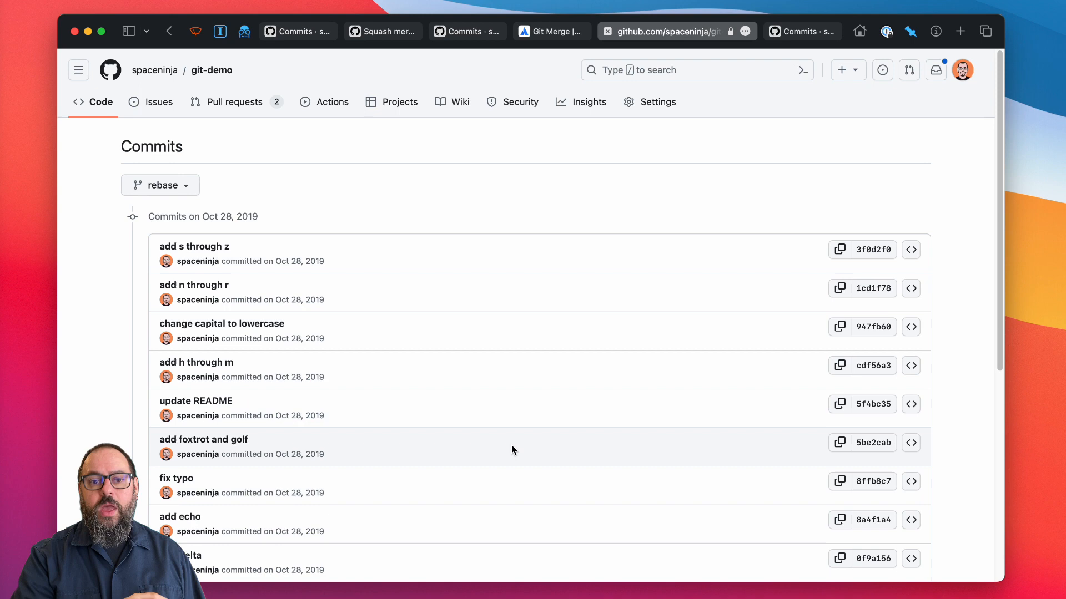
# Step: Scroll further down the history to 'adding a file after the PR' above 'use initials'
pyautogui.scroll(-3)
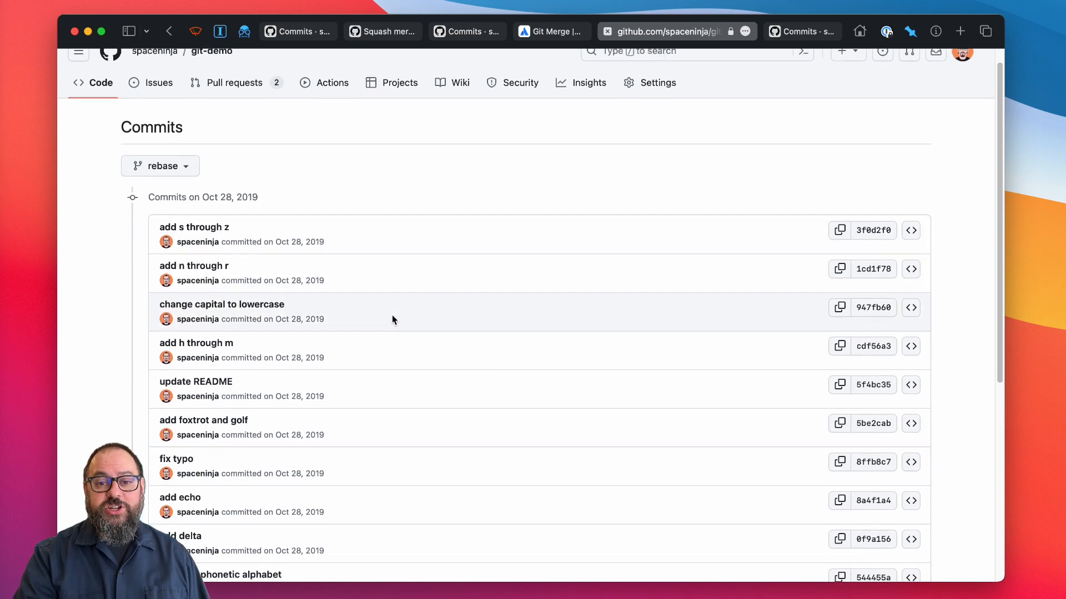
pyautogui.scroll(-3)
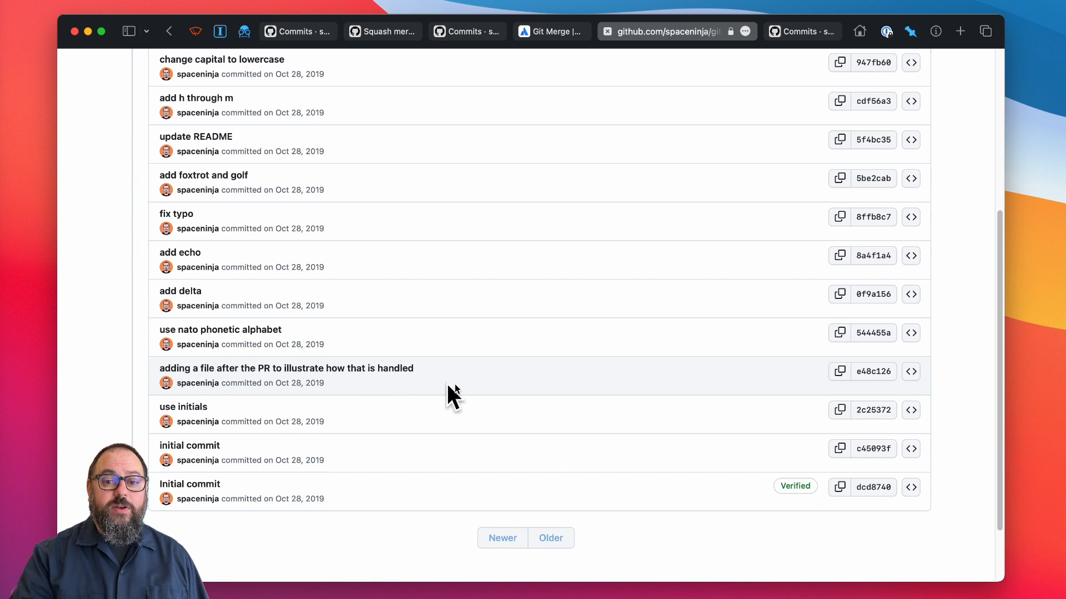
pyautogui.moveTo(449, 384)
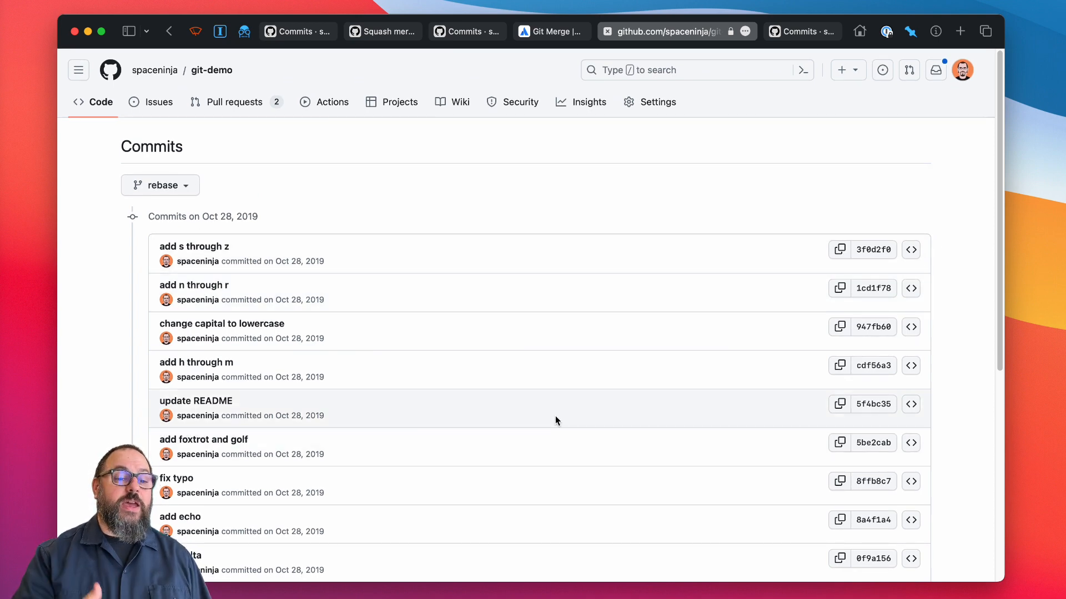
pyautogui.moveTo(306, 338)
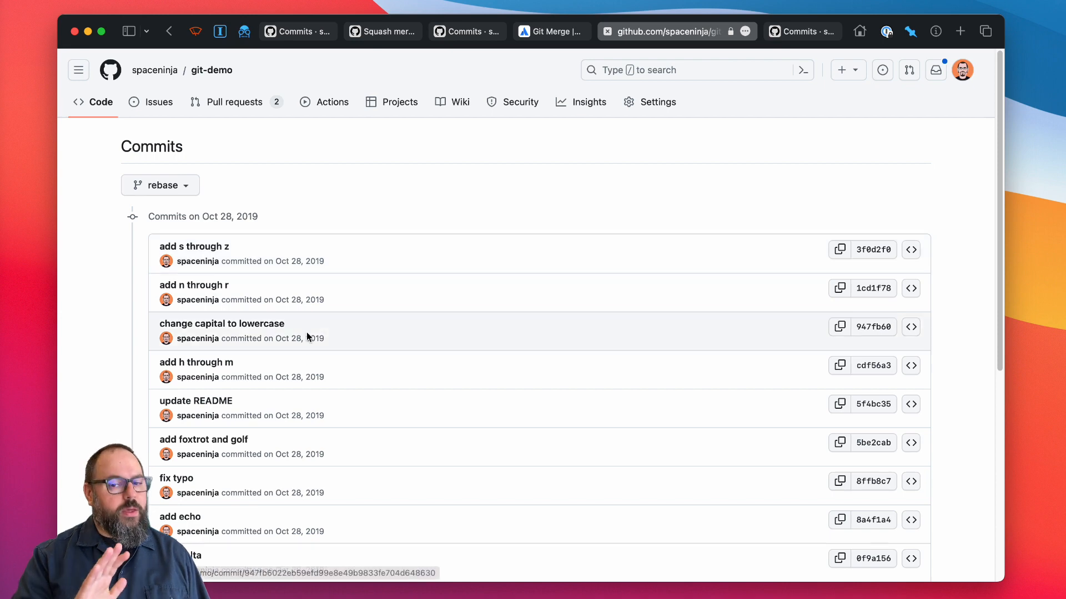
pyautogui.moveTo(419, 216)
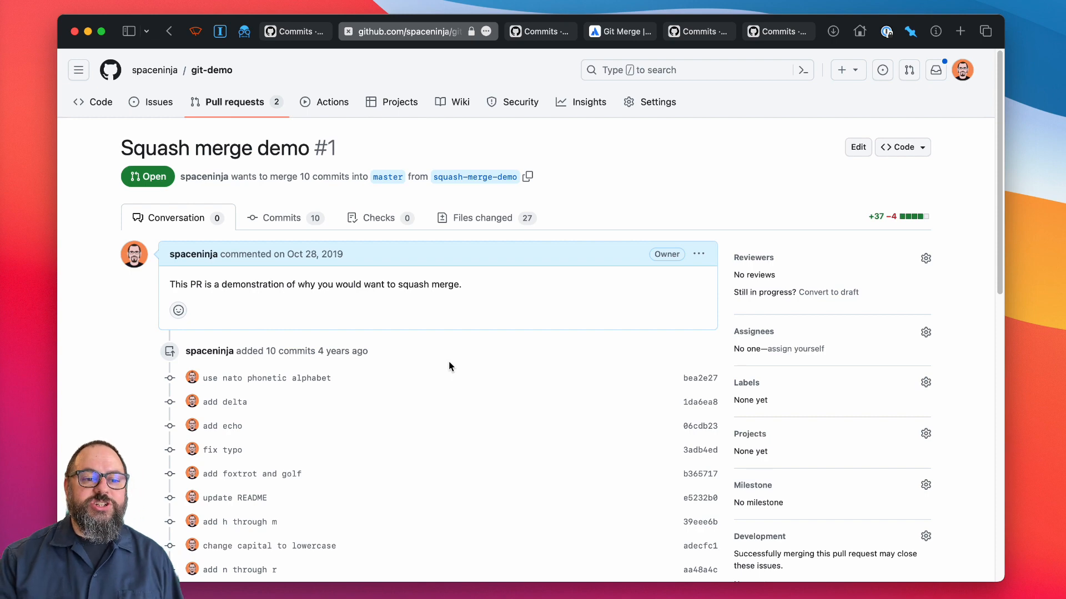
pyautogui.scroll(-3)
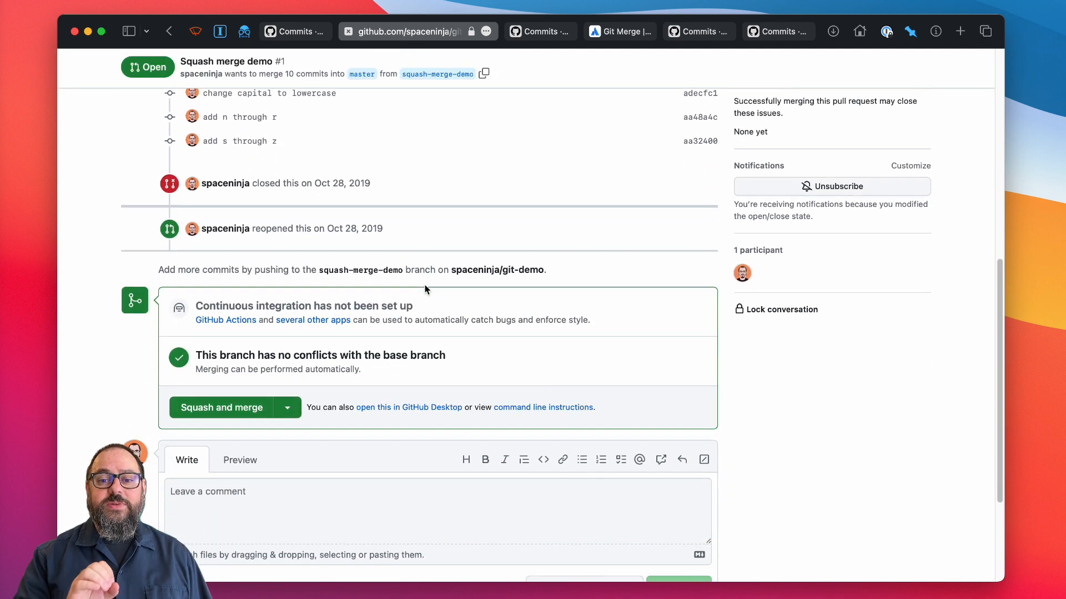
pyautogui.scroll(-3)
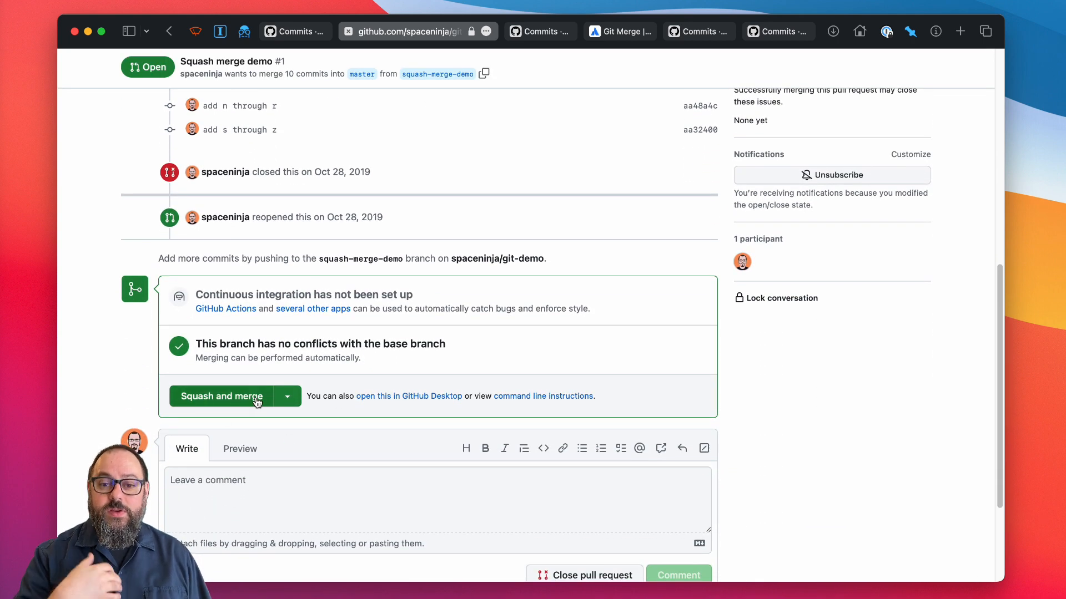
pyautogui.click(286, 396)
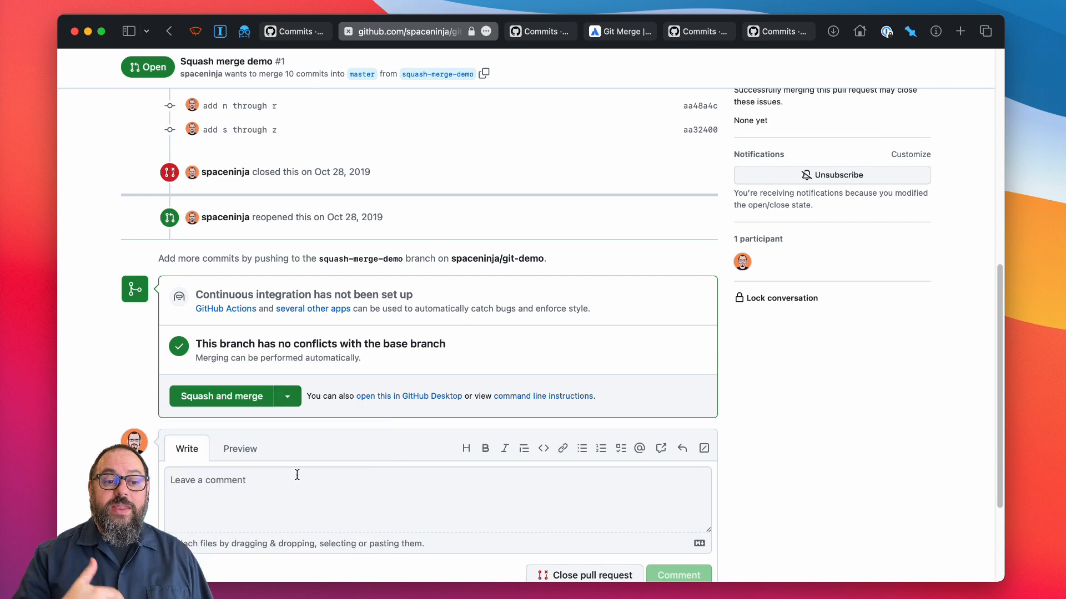
pyautogui.click(221, 396)
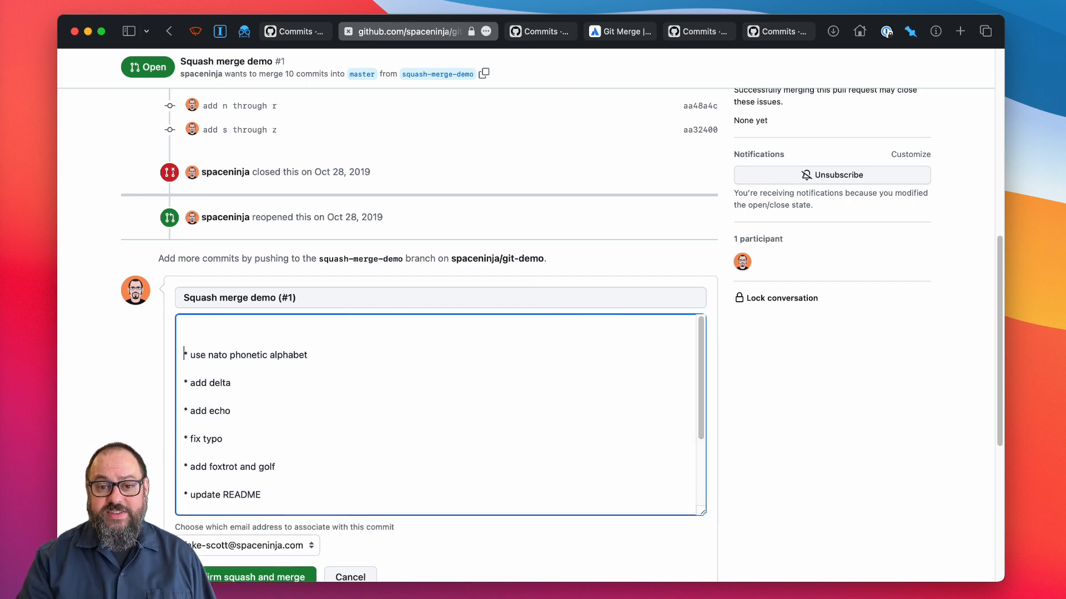
# Step: Confirm the squash merge with the message 'Many changes that I will describe here...'
pyautogui.write('Many')
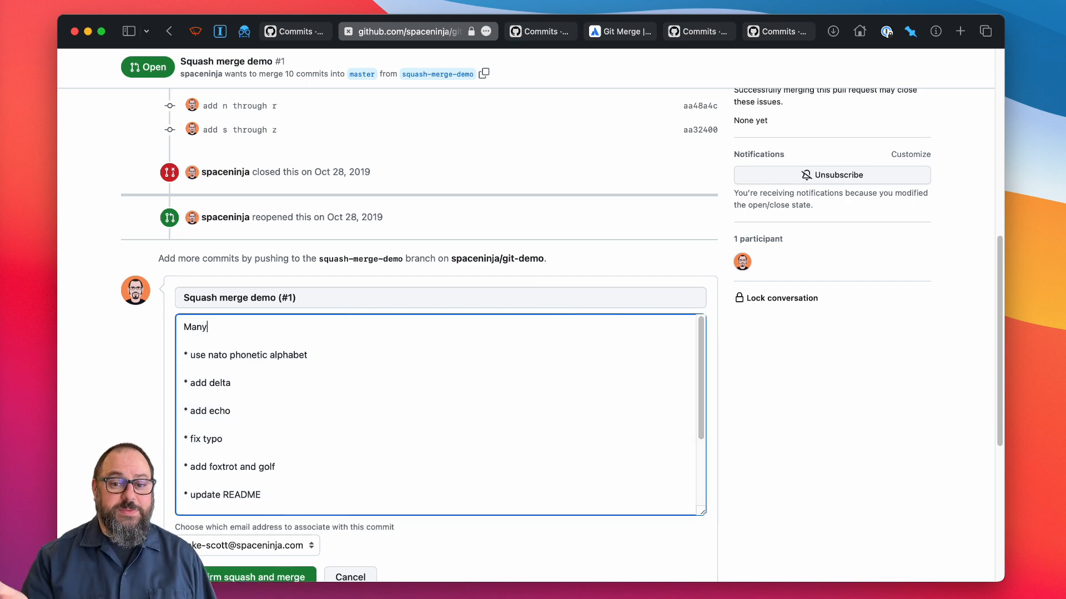
pyautogui.write('changes that')
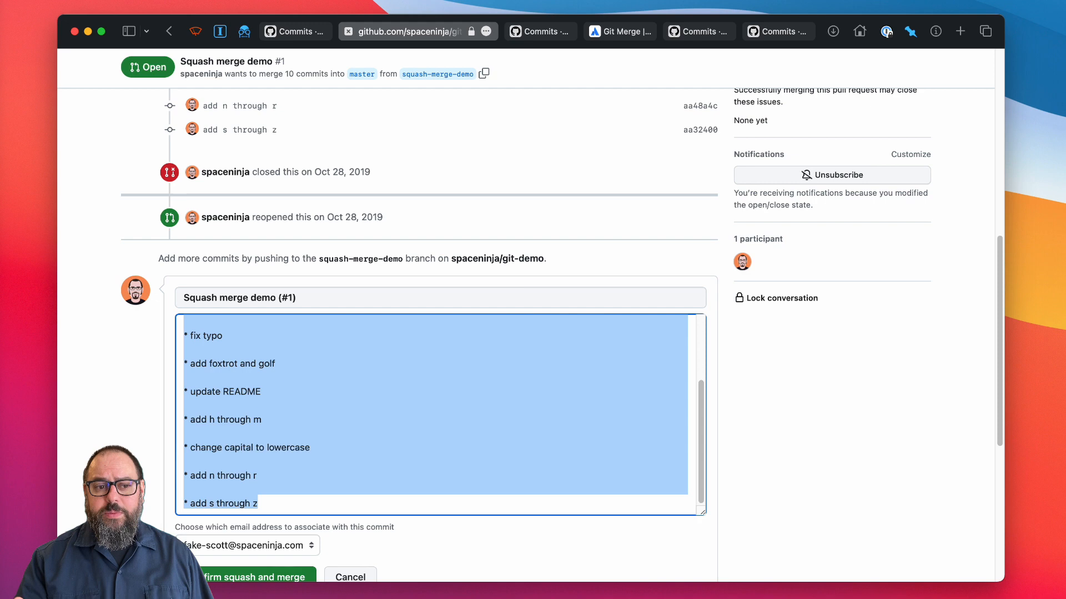
pyautogui.write('Many changes that I will describe here.')
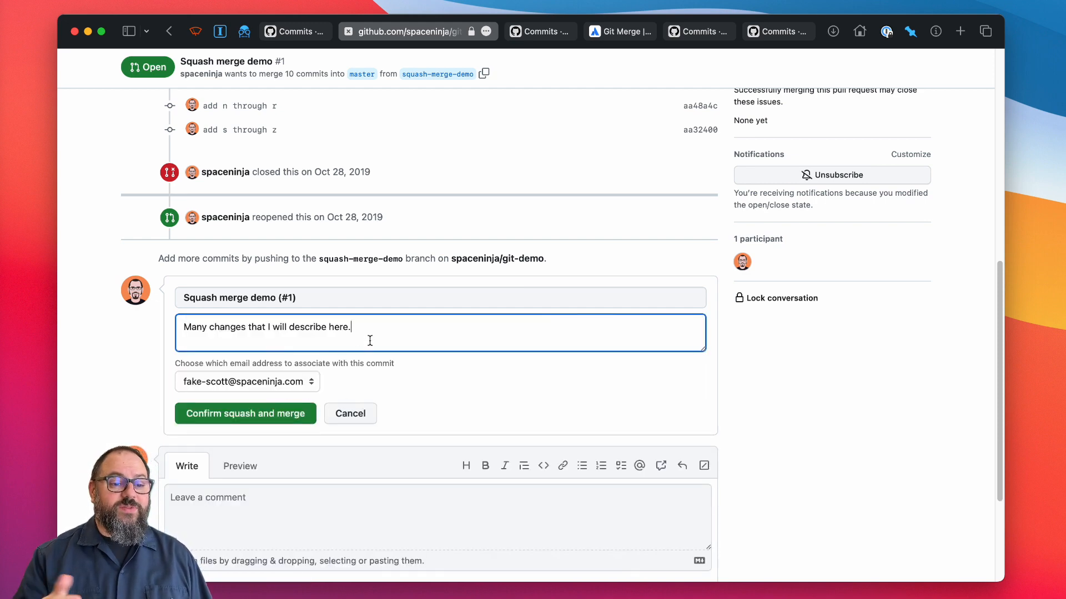
pyautogui.write(', rather than')
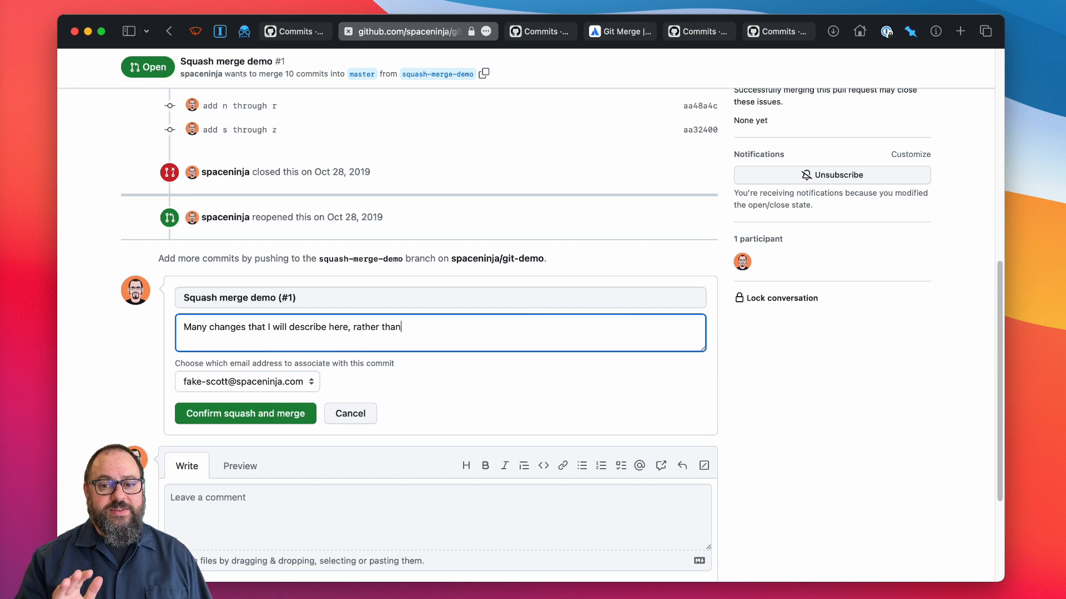
pyautogui.write('leaving all the commit messages intact.')
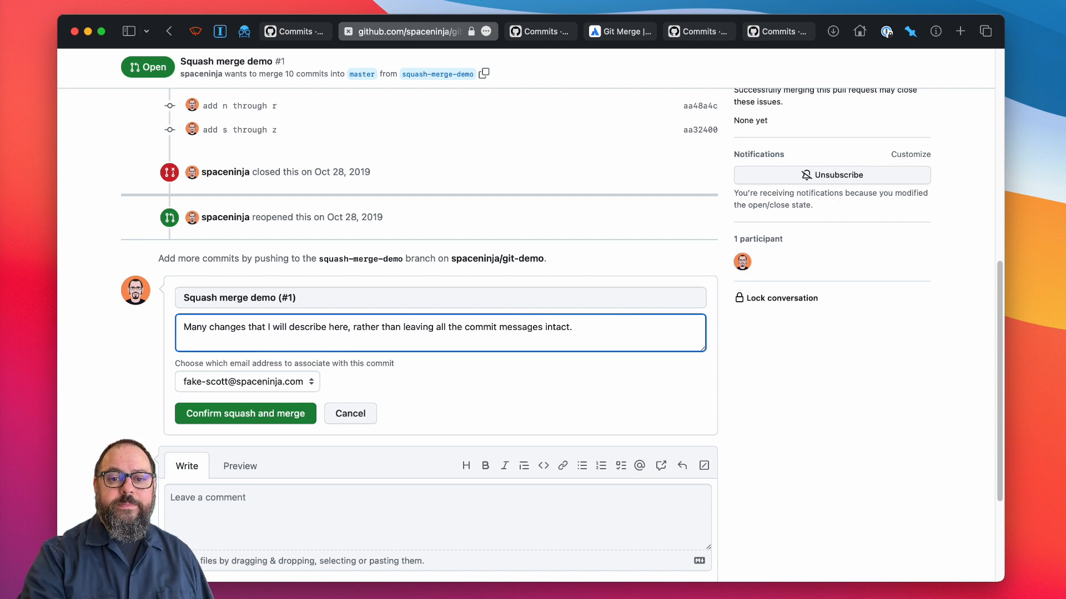
pyautogui.click(244, 413)
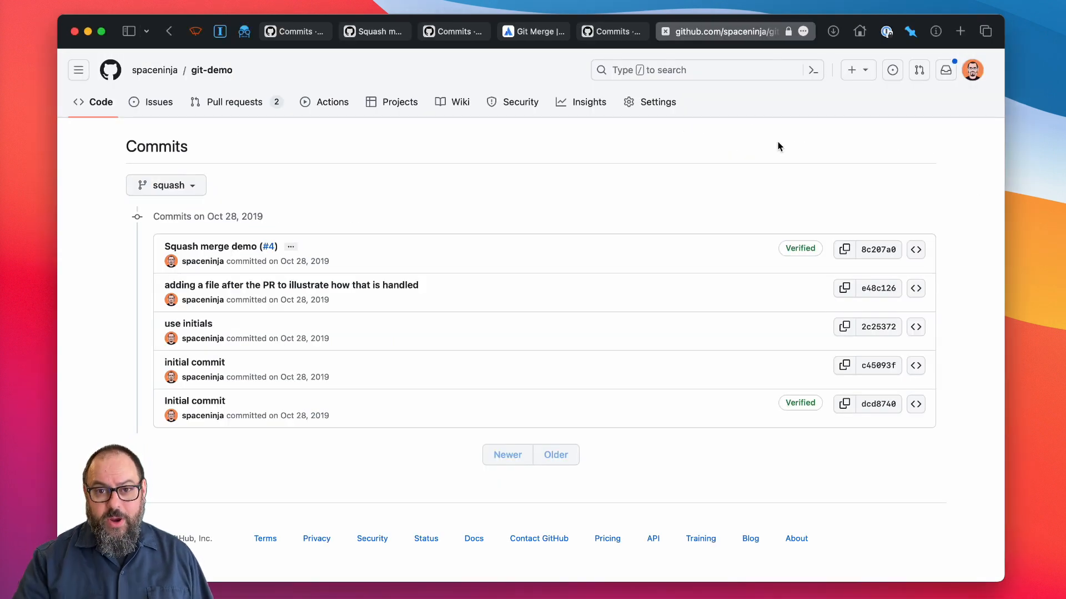
pyautogui.moveTo(538, 203)
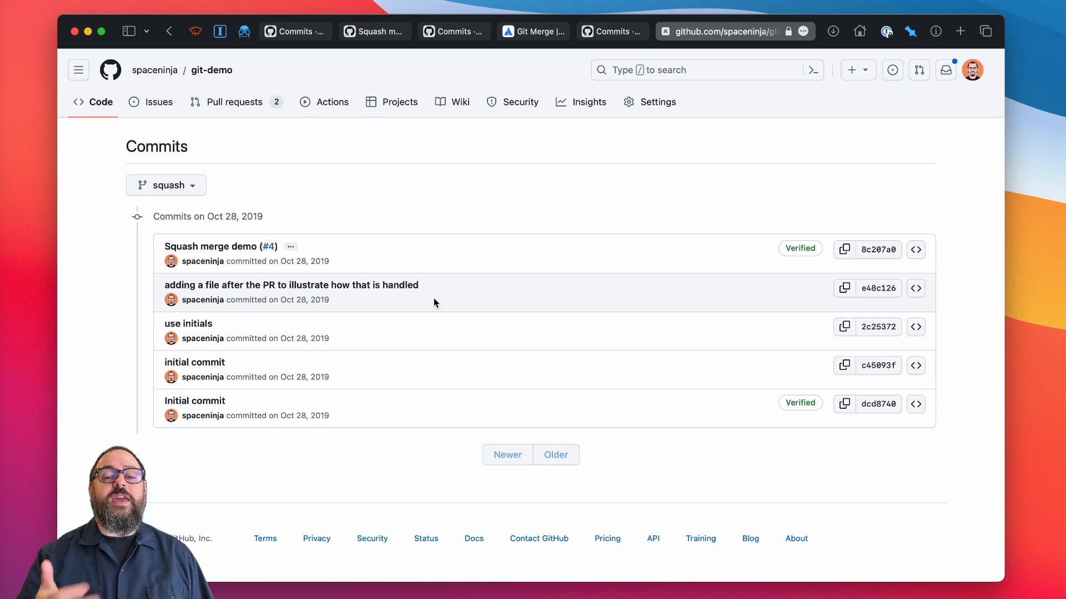
pyautogui.moveTo(211, 246)
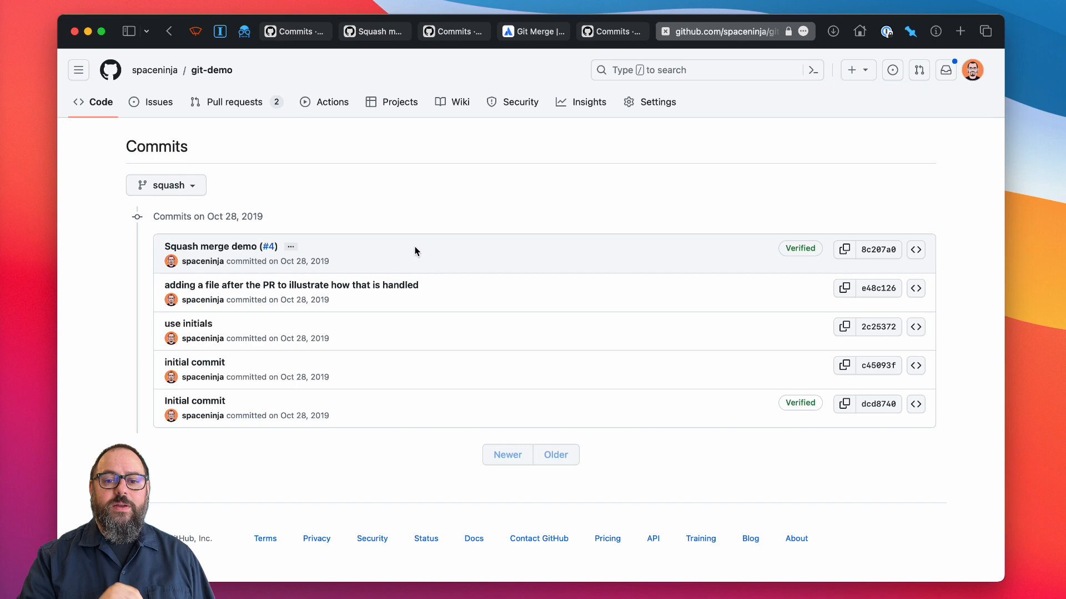
pyautogui.moveTo(506, 260)
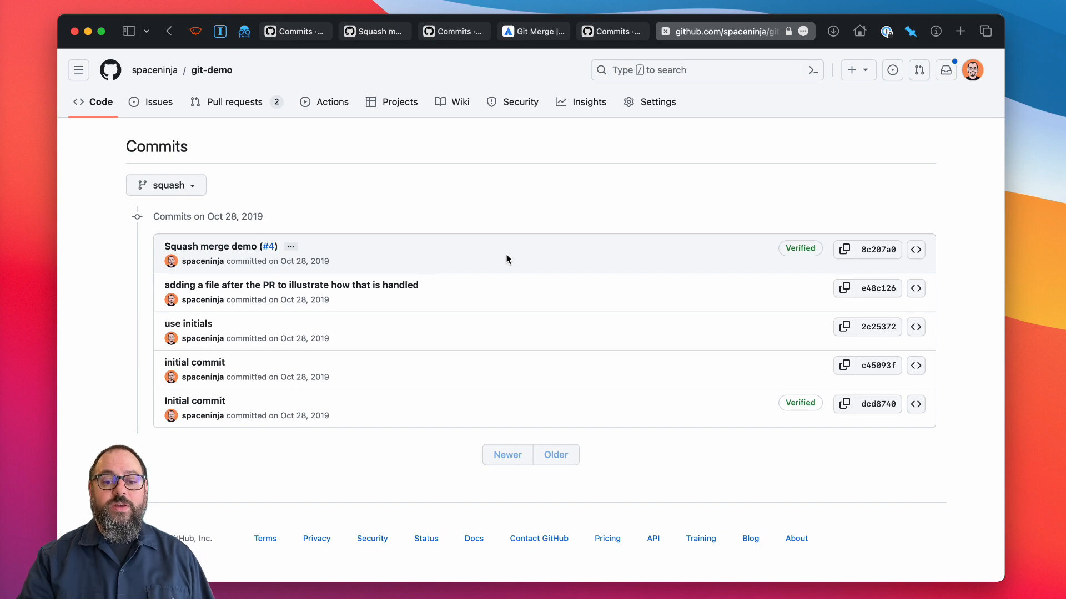
pyautogui.moveTo(537, 266)
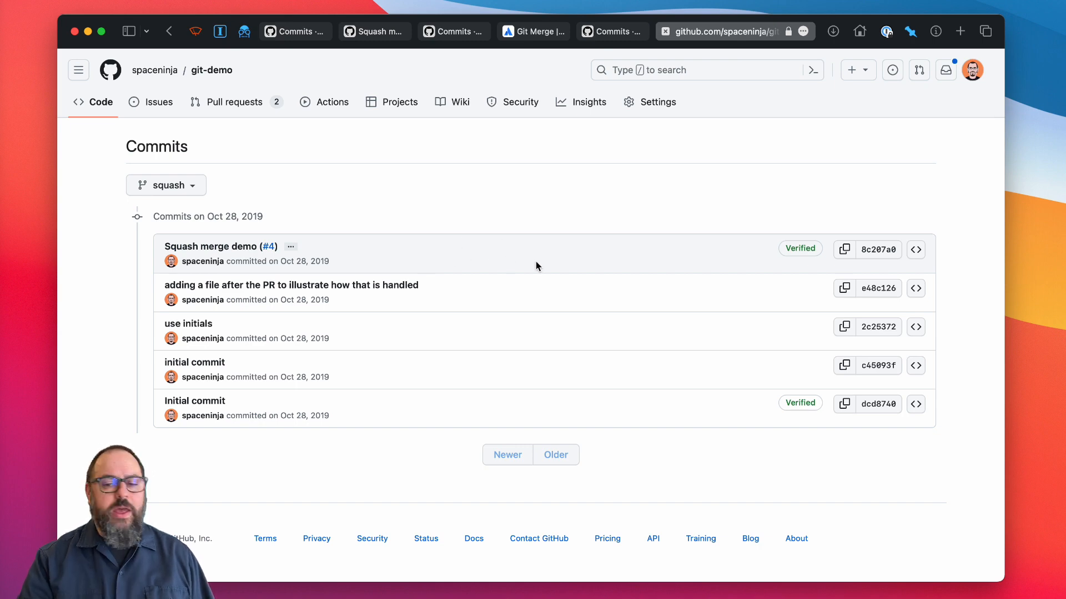
pyautogui.moveTo(548, 258)
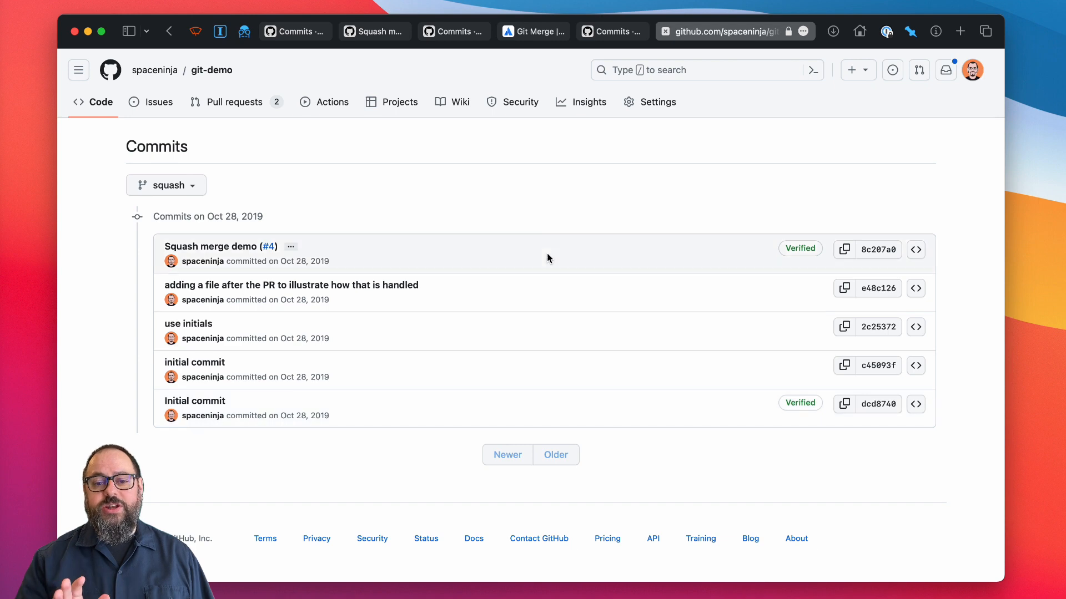
pyautogui.moveTo(548, 215)
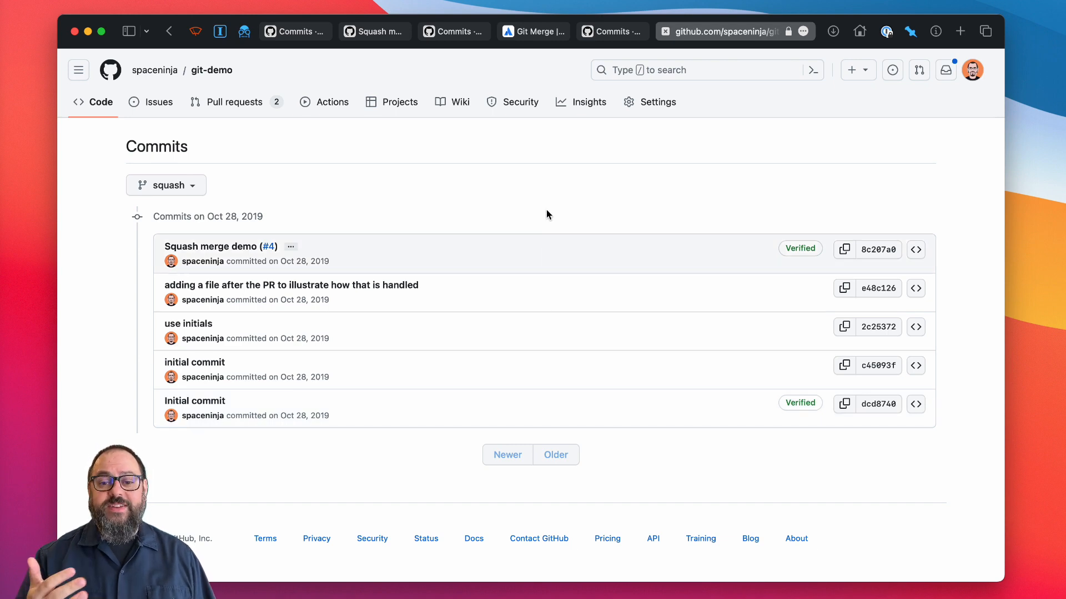
pyautogui.moveTo(212, 246)
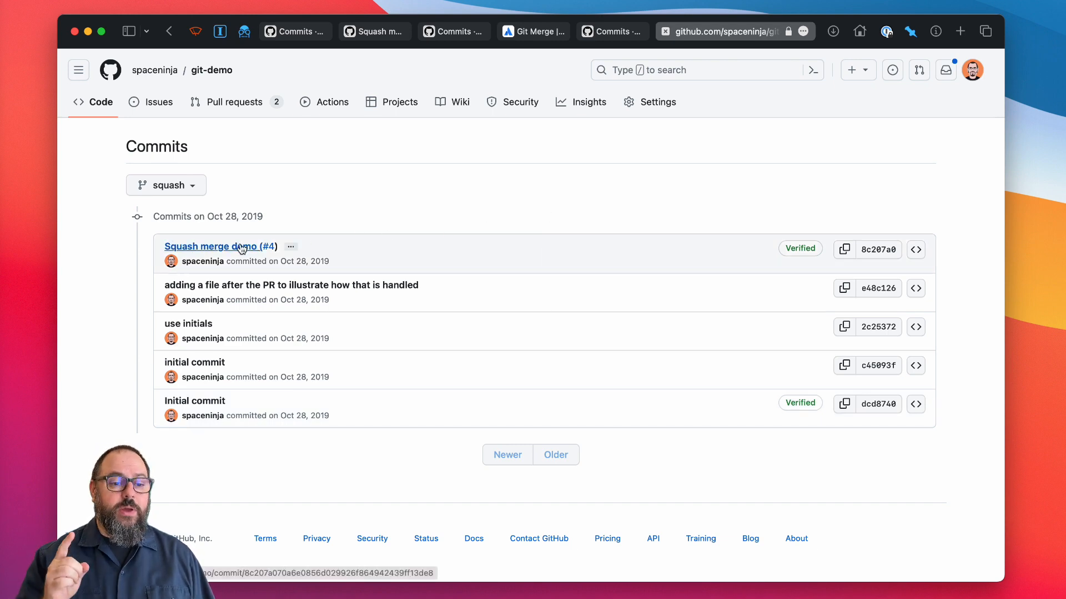